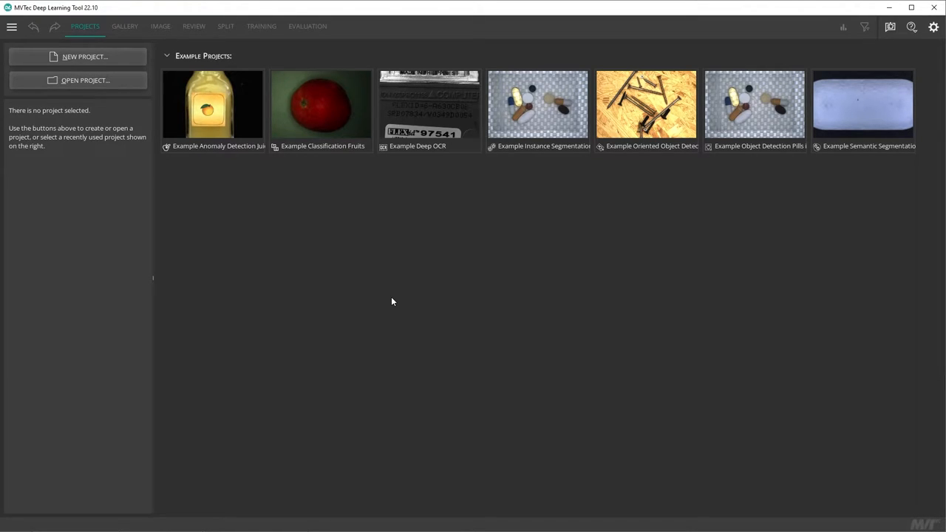
mouse_move(244, 121)
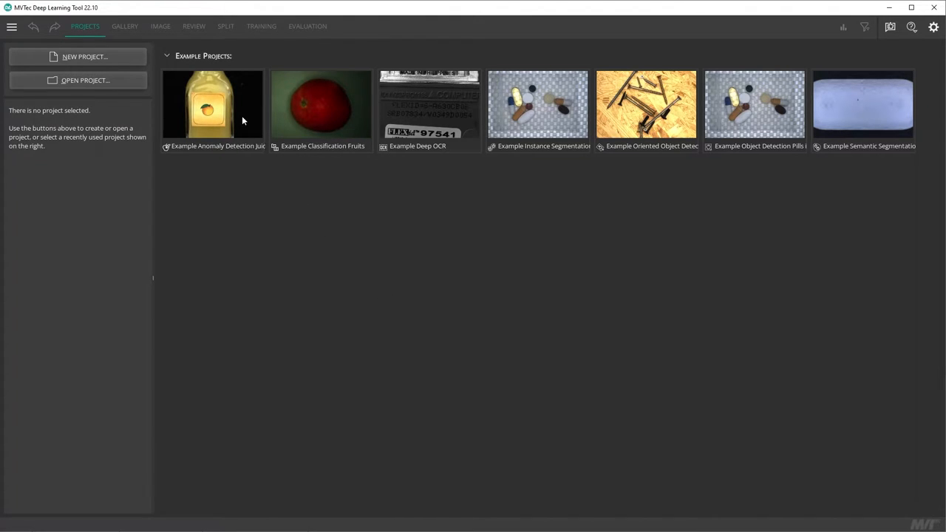
mouse_move(212, 103)
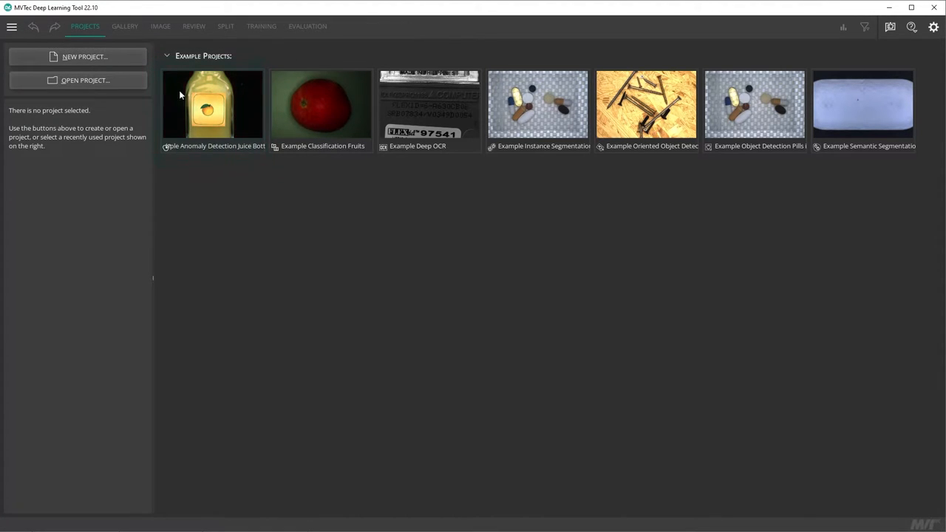
Create a new Anomaly Detection project named inspection_of_juice_bottles
left_click(84, 56)
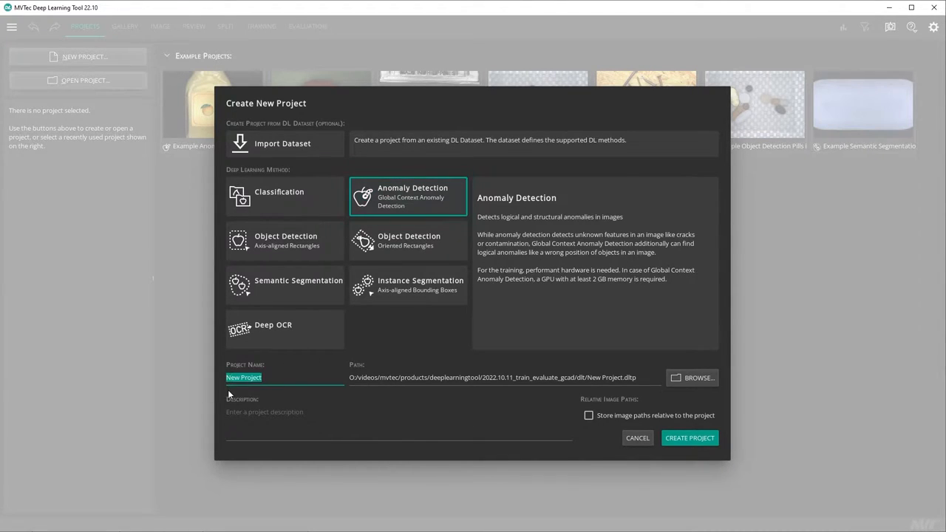
type("inspection_")
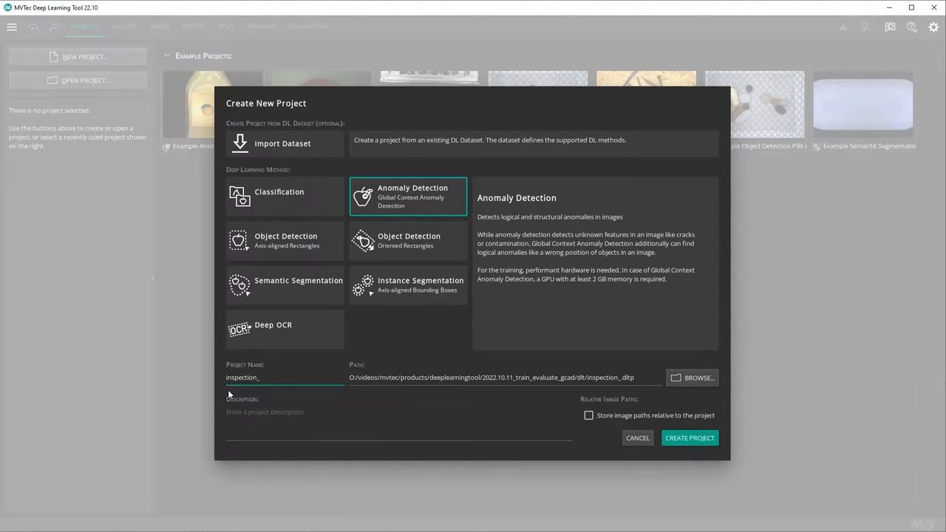
type("of_juice_bottle")
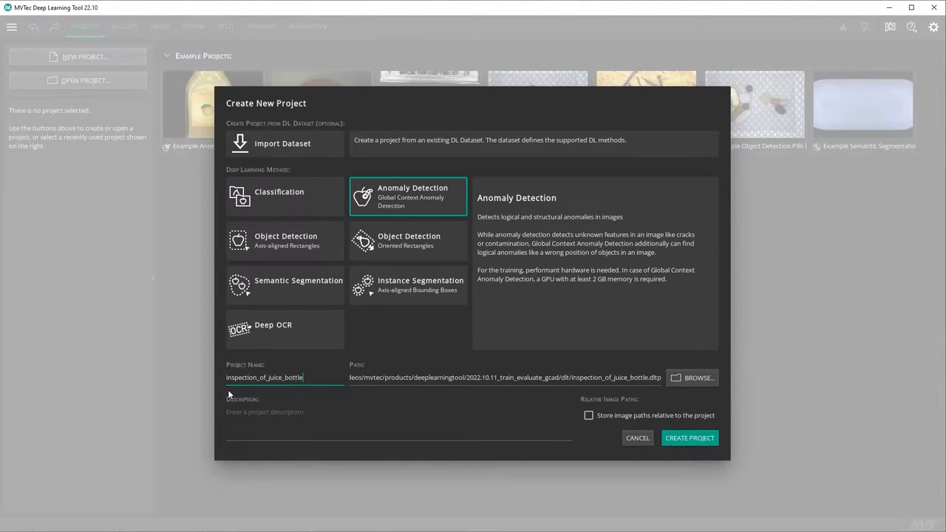
left_click(694, 378)
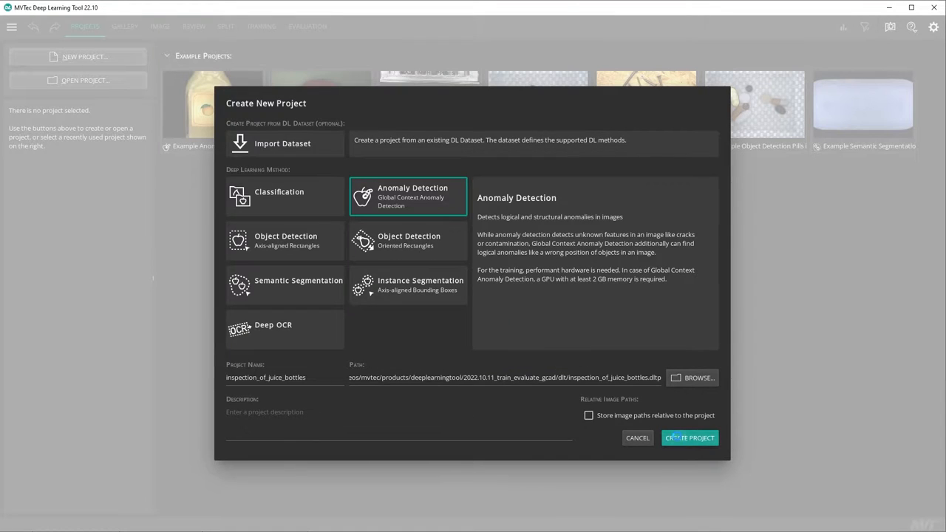
left_click(688, 437)
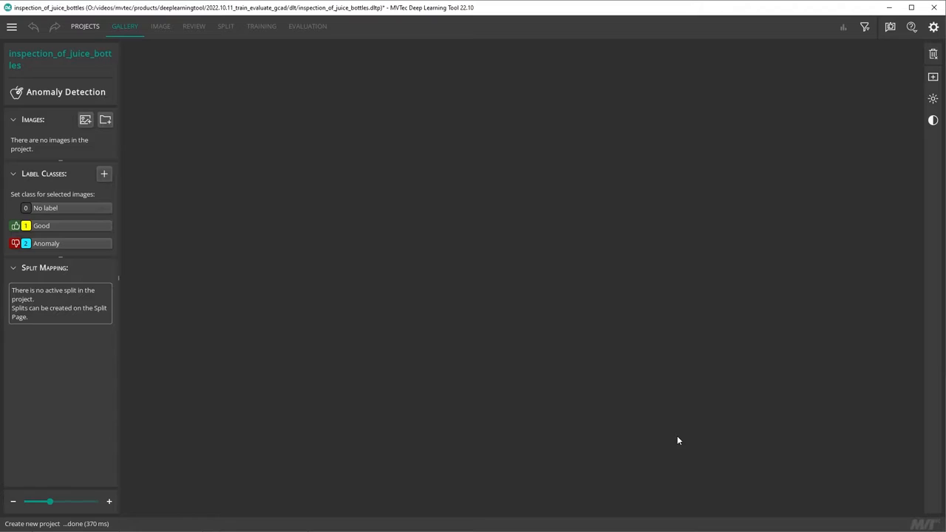
mouse_move(447, 310)
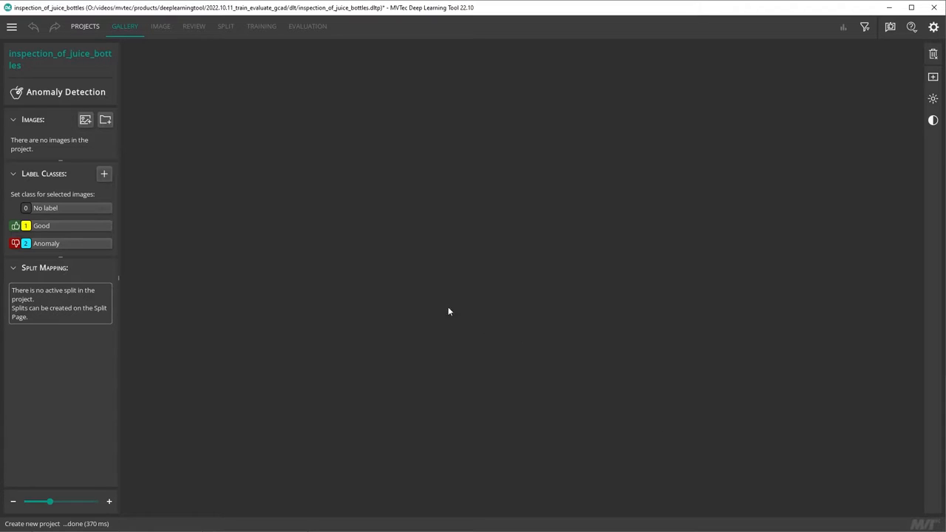
mouse_move(105, 120)
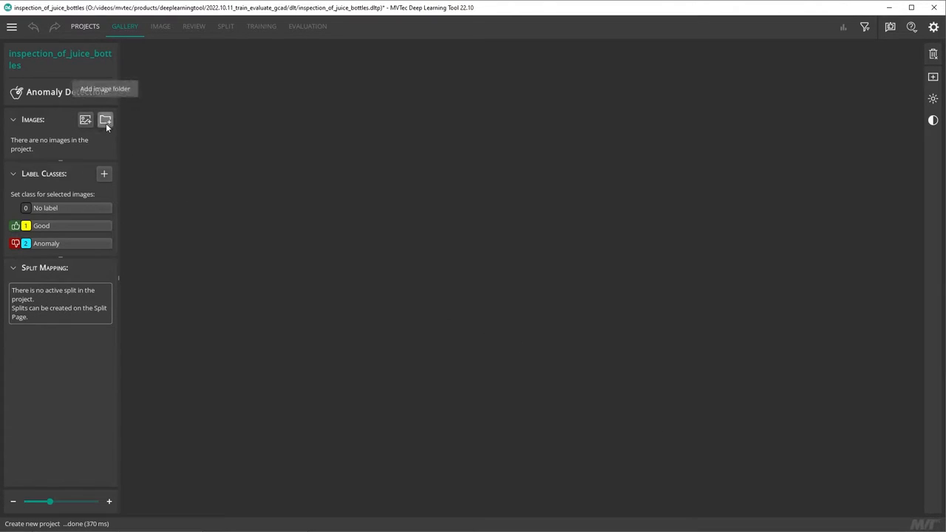
Import the juice_bottle folder's 390 images, labelled by folder name (good, logical_anomaly, structural_anomaly)
left_click(107, 120)
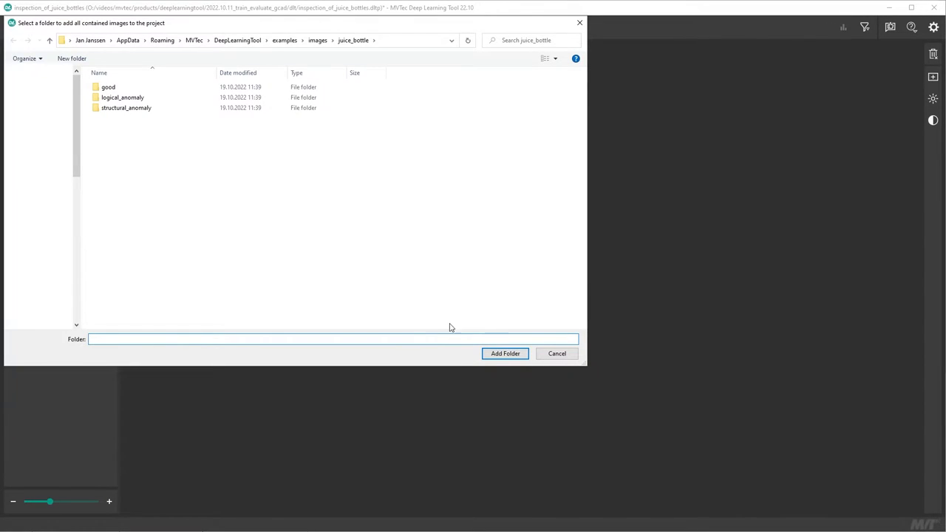
left_click(505, 353)
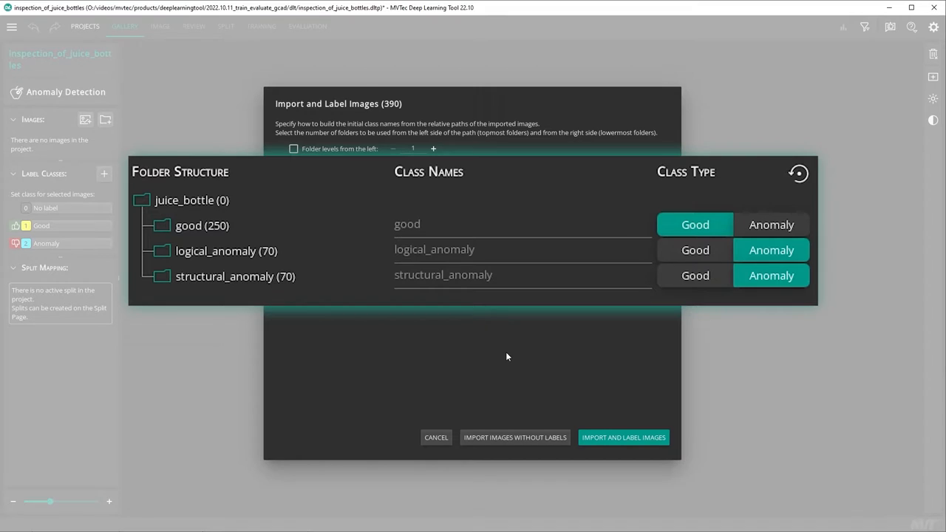
left_click(293, 165)
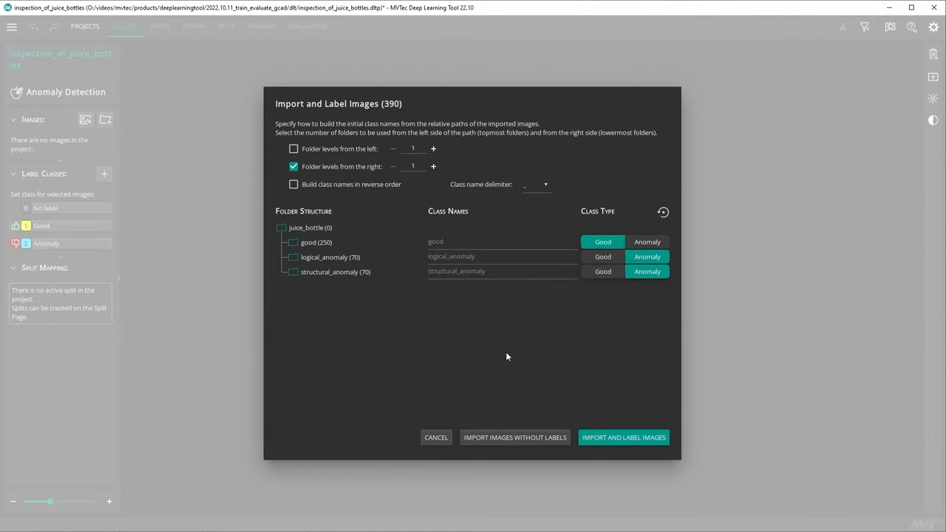
mouse_move(615, 425)
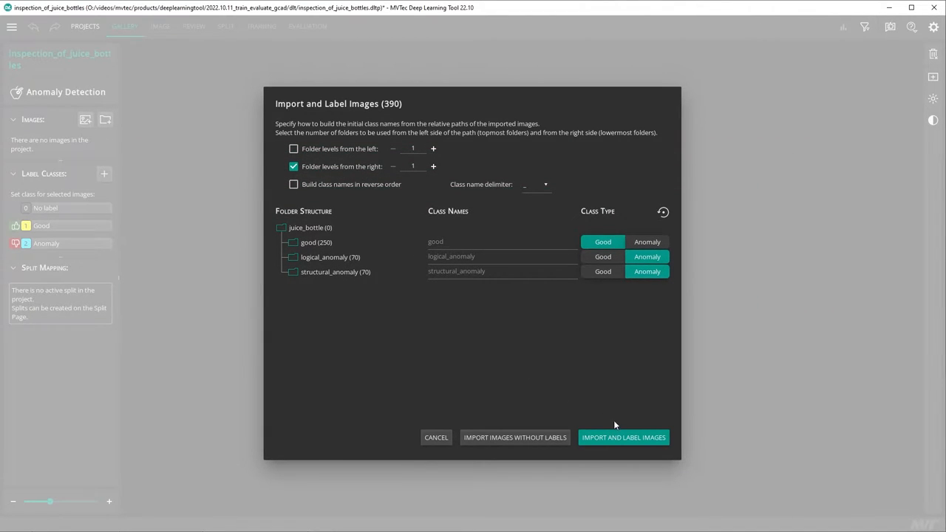
left_click(624, 437)
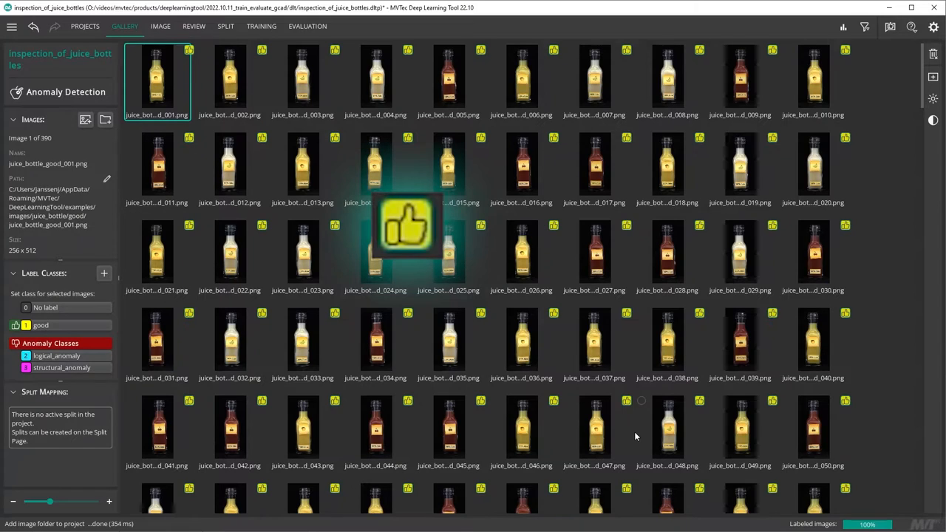
Browse individual bottle images, then show the review overview with 250 good and 140 anomalous
left_click(160, 27)
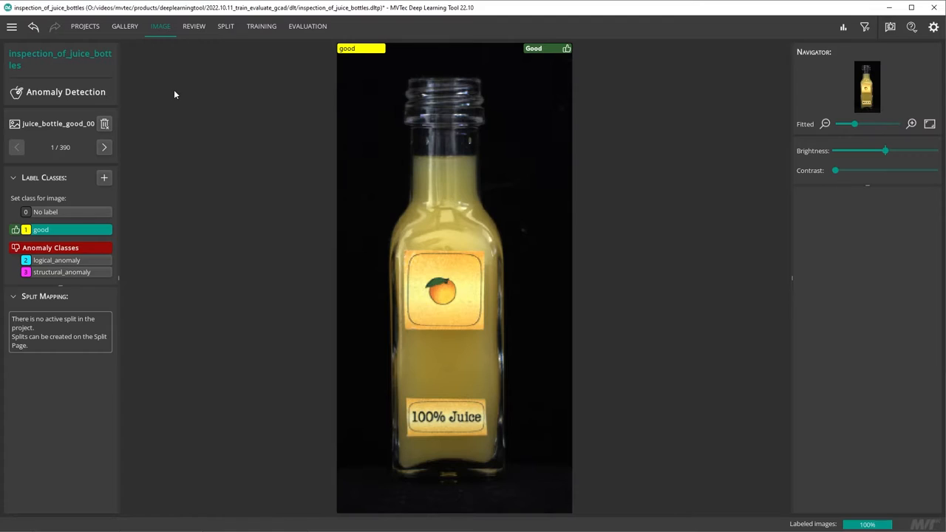
left_click(103, 148)
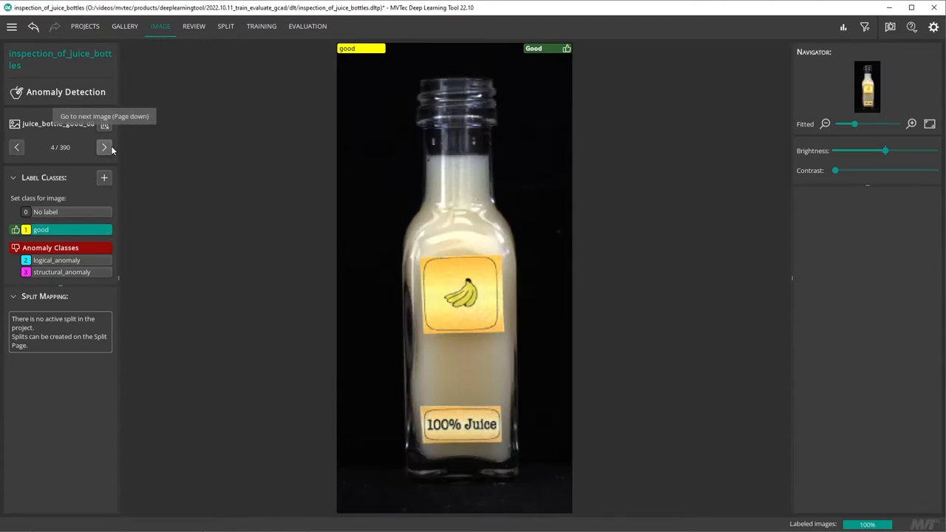
left_click(103, 148)
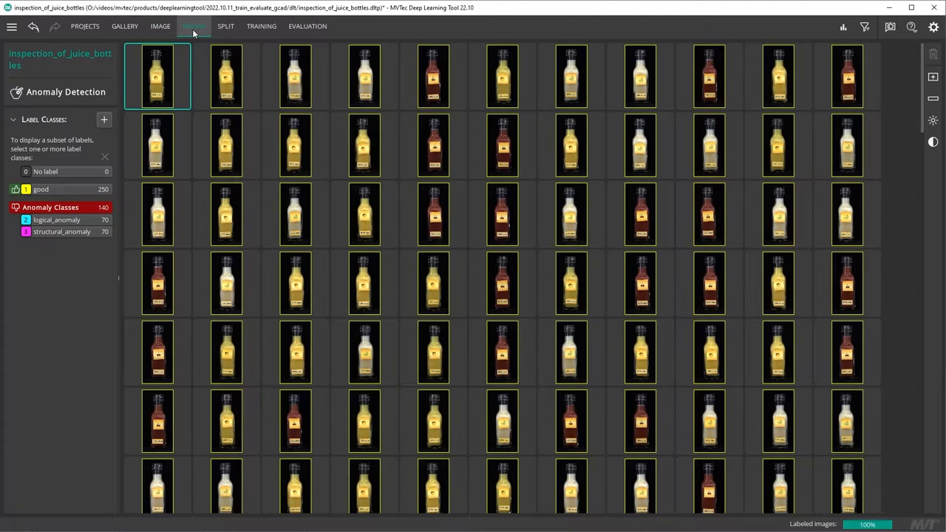
Filter the gallery by good, logical_anomaly and structural_anomaly labels and browse enlarged thumbnails
left_click(42, 190)
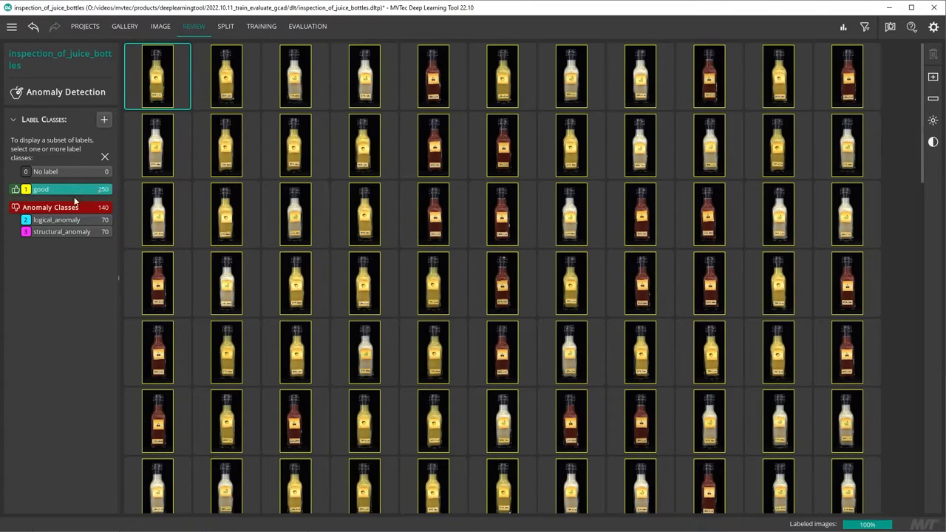
left_click(56, 219)
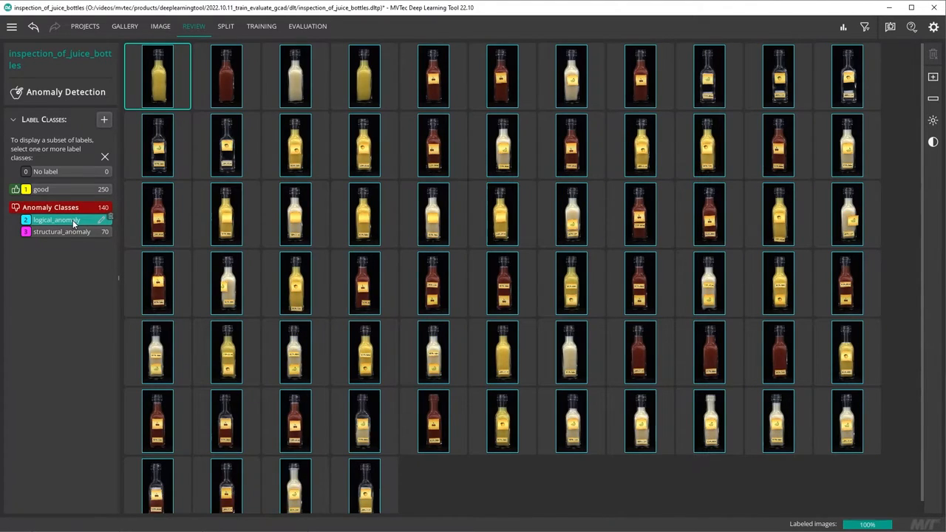
left_click(62, 230)
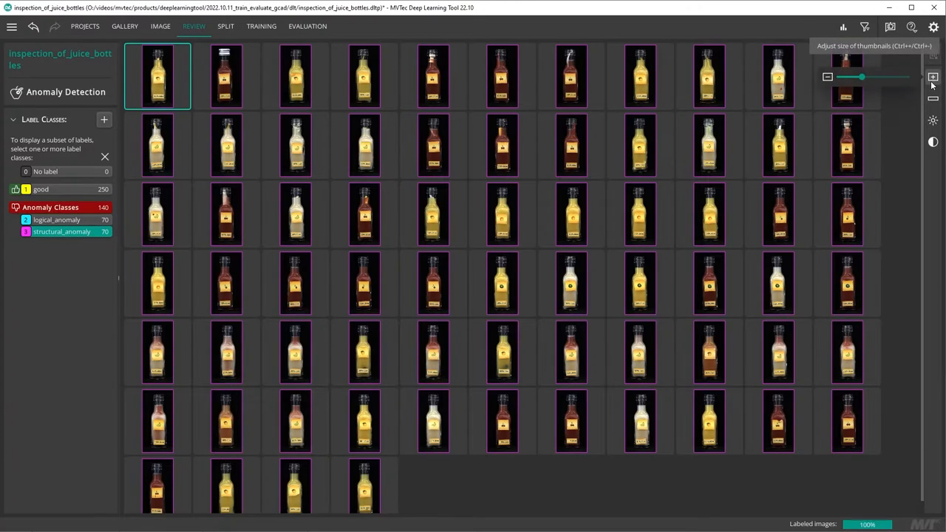
left_click_drag(860, 77, 885, 77)
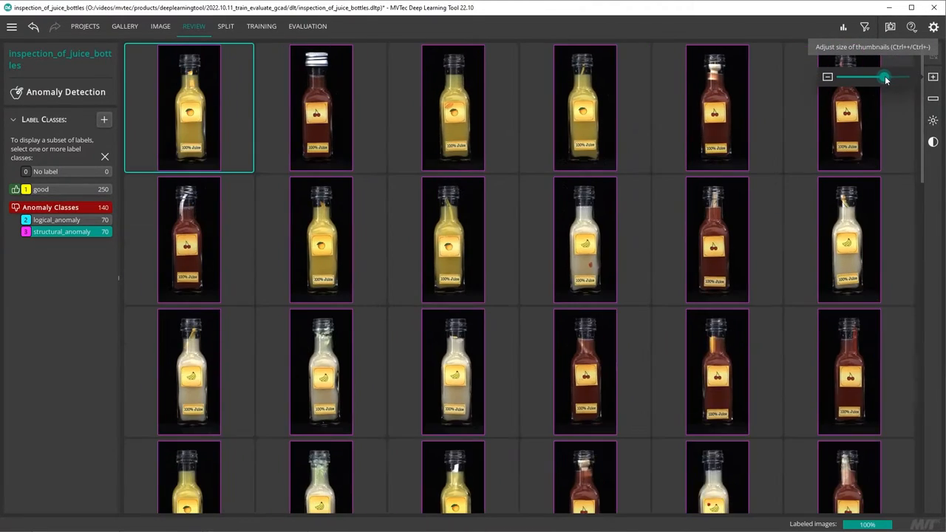
left_click_drag(885, 77, 908, 77)
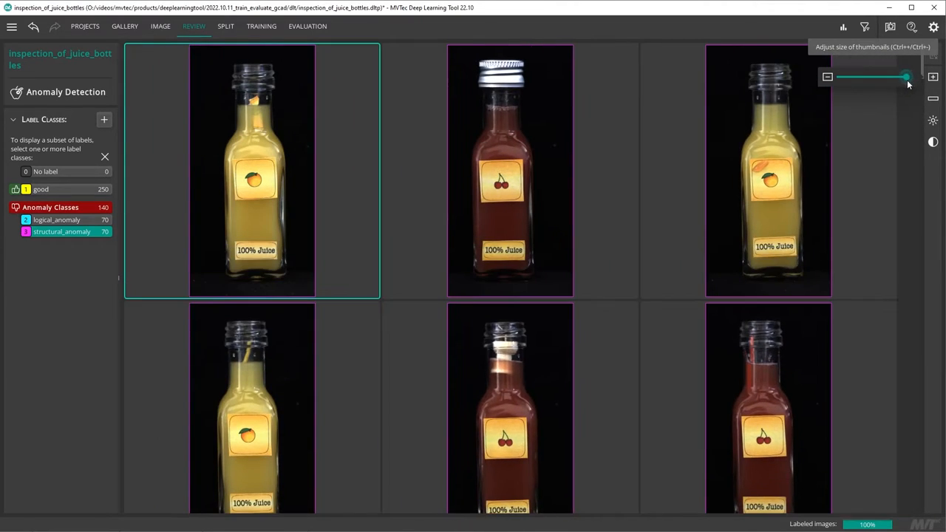
scroll("down", 3)
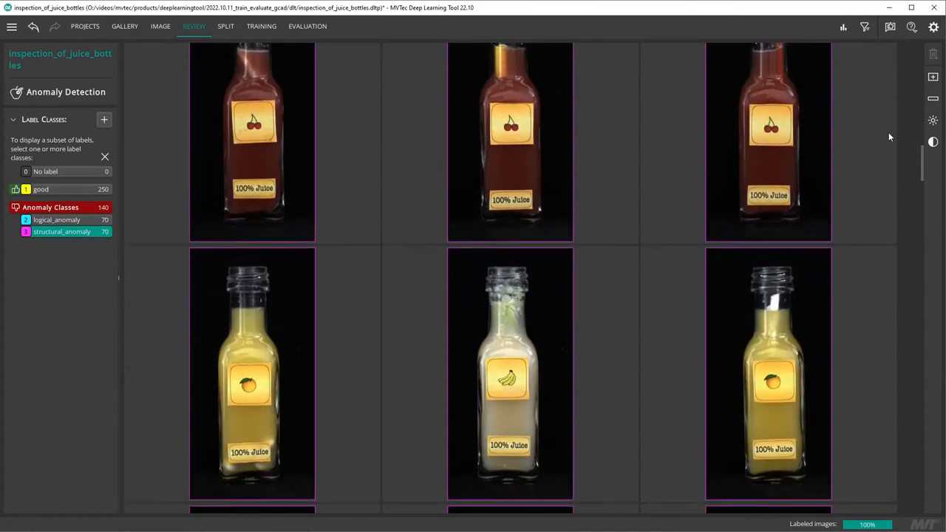
scroll("down", 3)
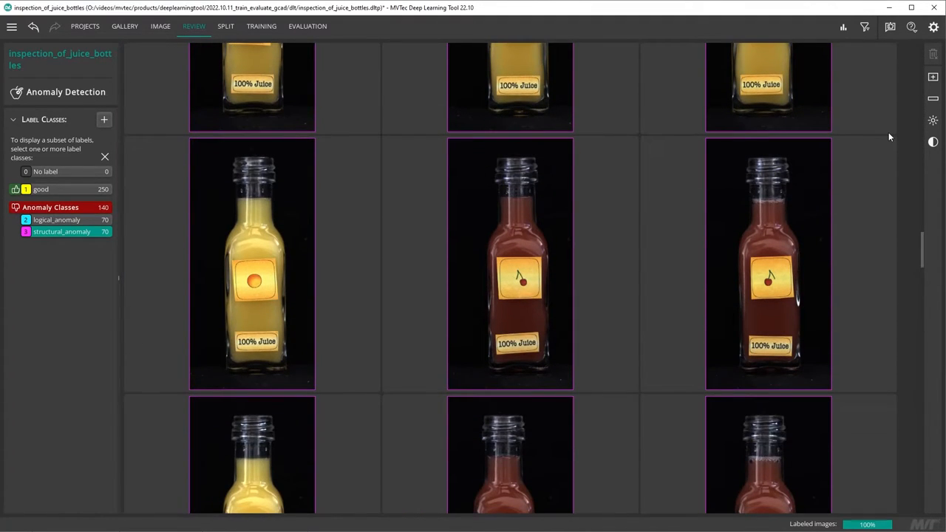
Check label statistics: 390 images, 250 good, 70 logical and 70 structural anomalies
left_click(842, 27)
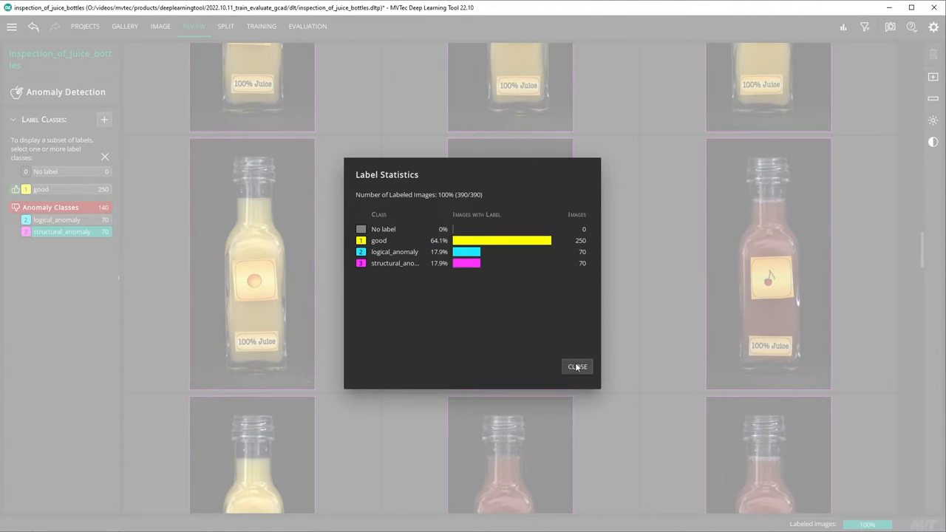
left_click(576, 367)
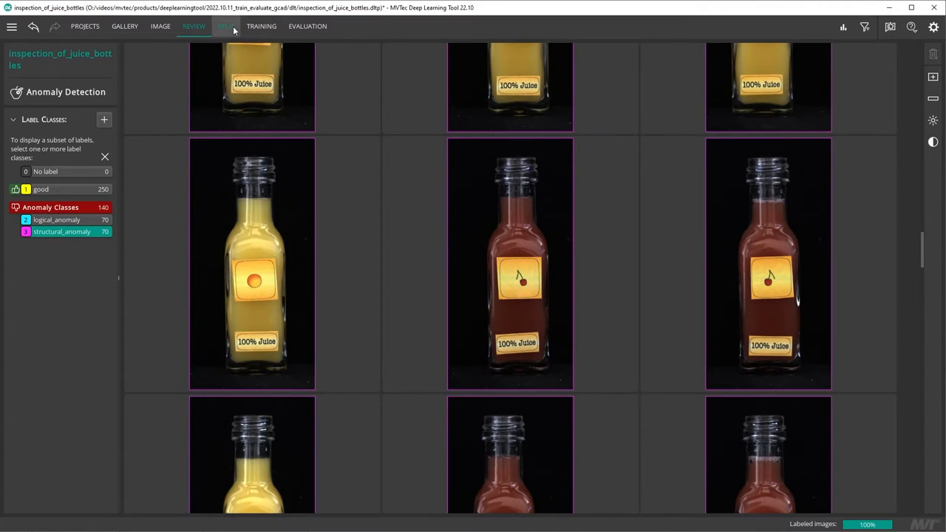
Create a 70/15/15 dataset split: 176 training, 37 validation and 37 test good images
left_click(225, 27)
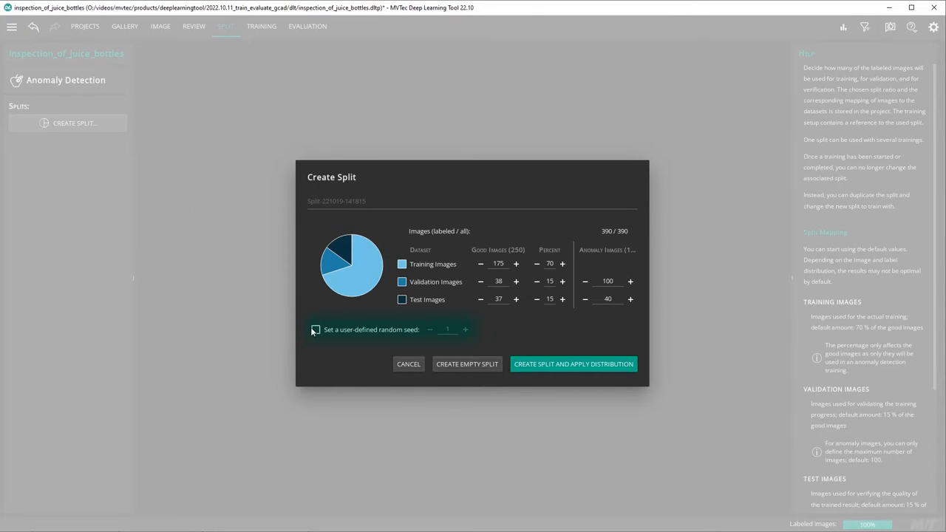
left_click(316, 329)
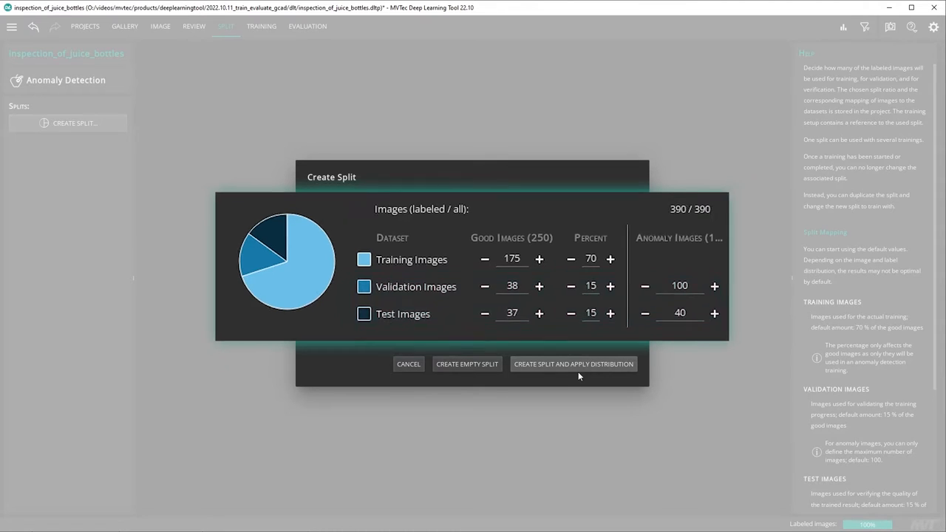
left_click(574, 364)
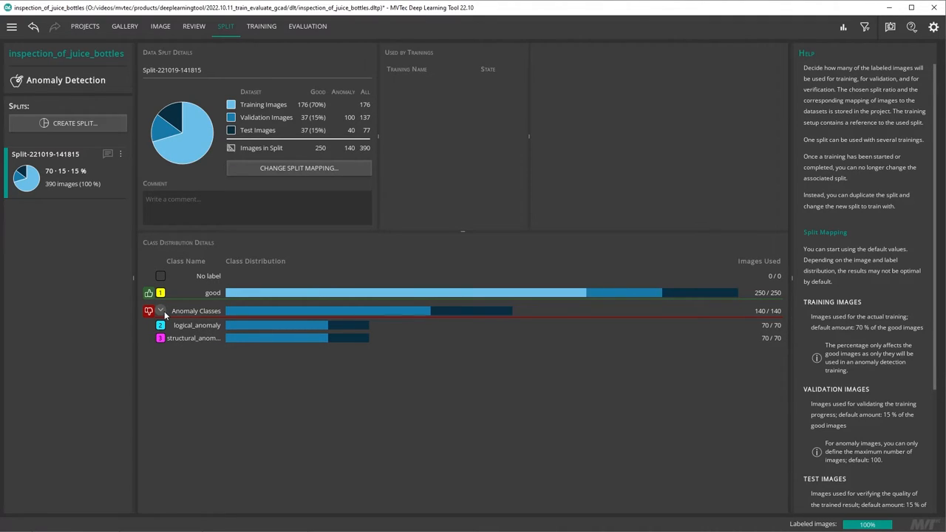
Start a new model training, saving the project first
left_click(260, 27)
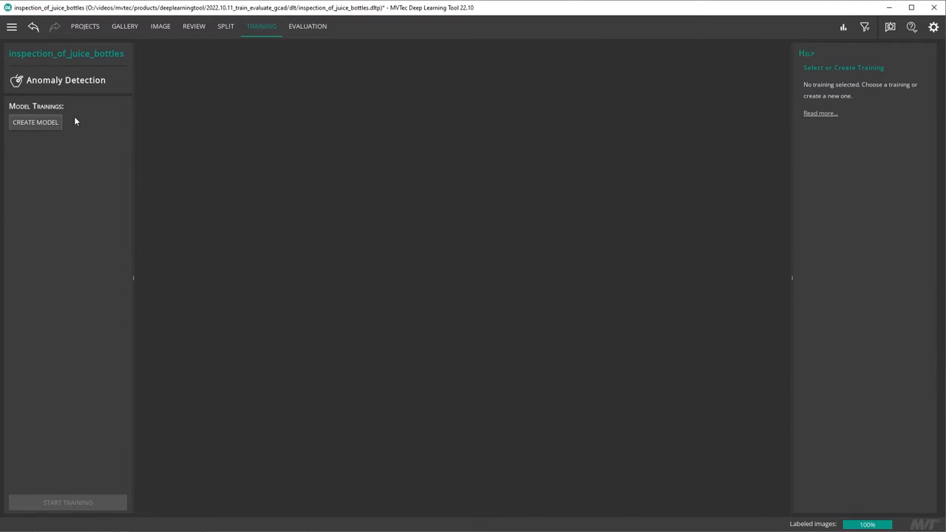
left_click(36, 122)
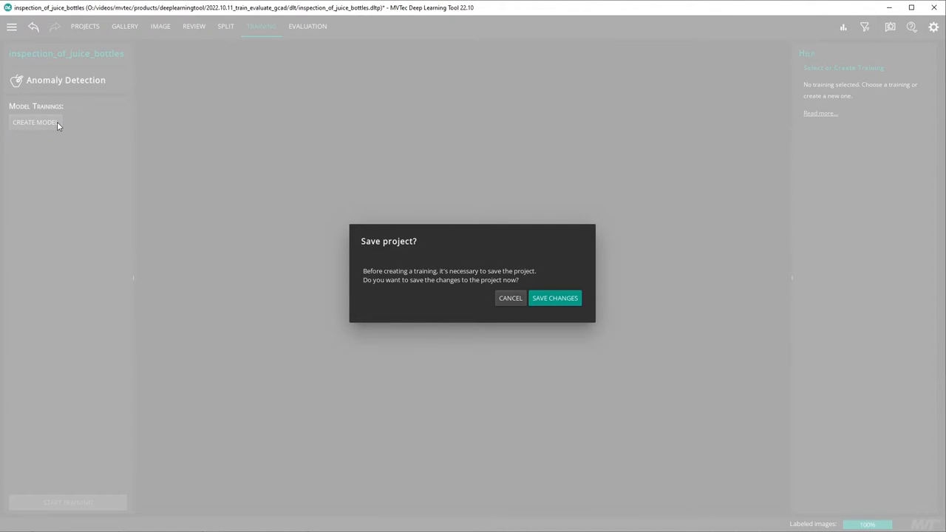
mouse_move(556, 298)
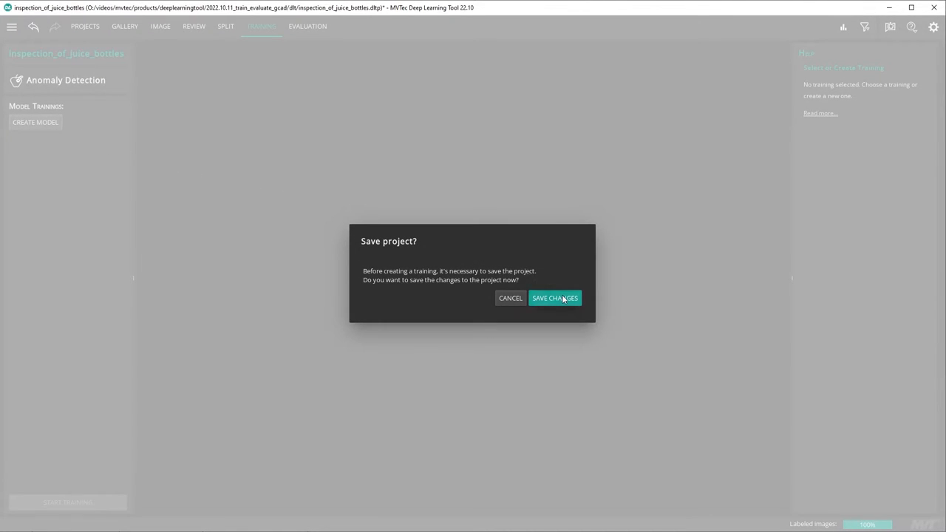
left_click(554, 298)
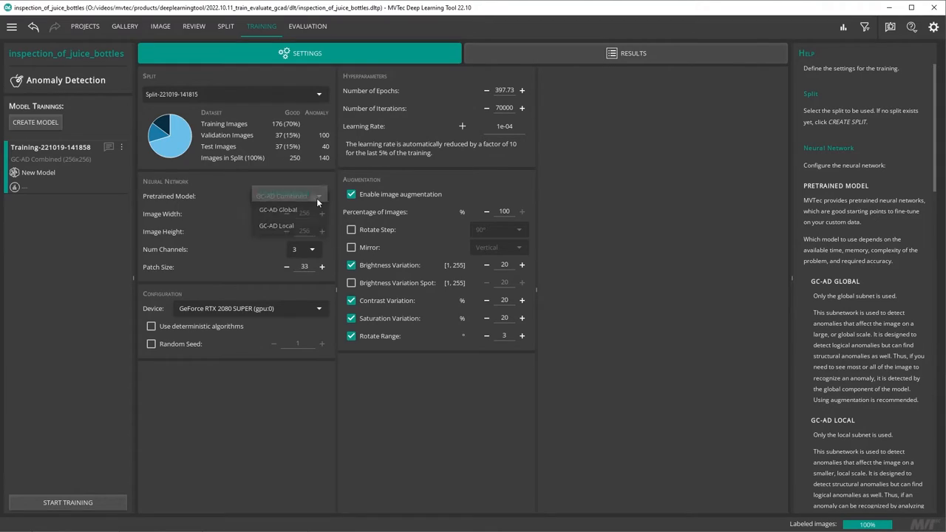
Choose GC-AD Combined as the pretrained model with image width 128
left_click(281, 195)
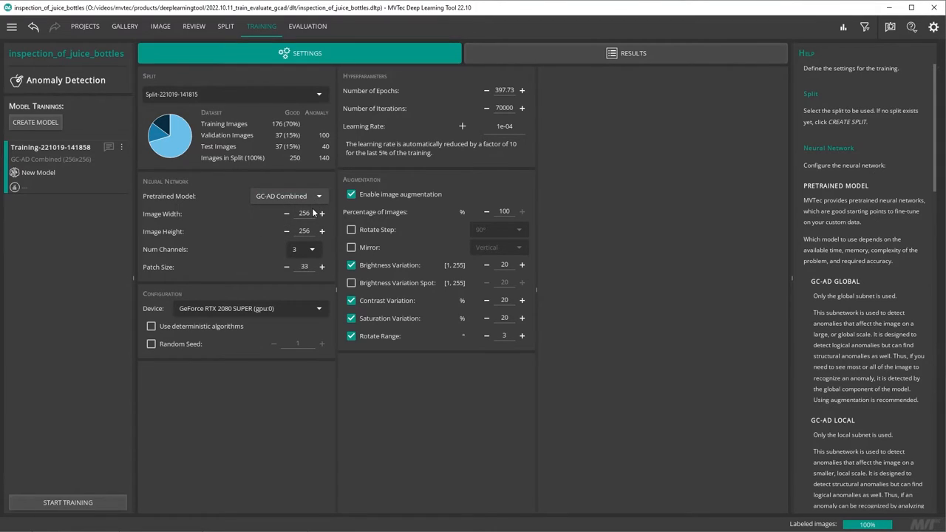
left_click(305, 213)
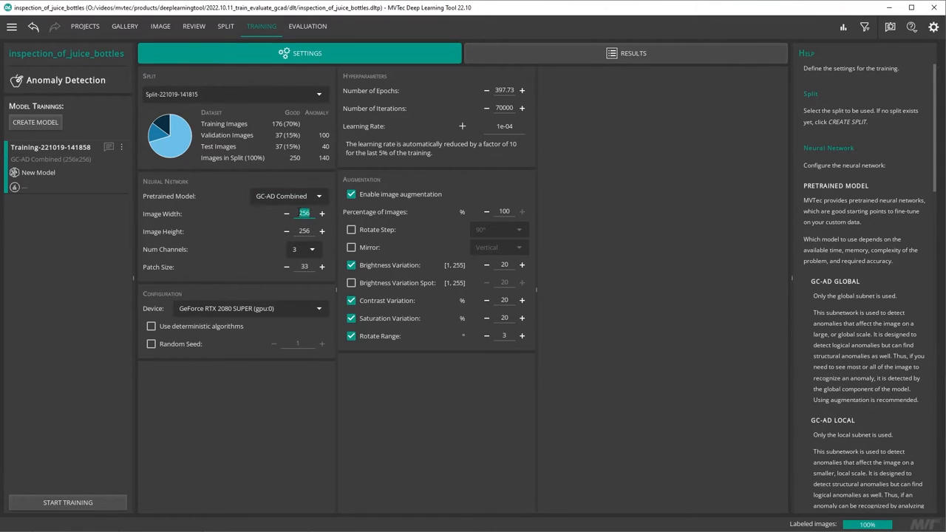
type("12")
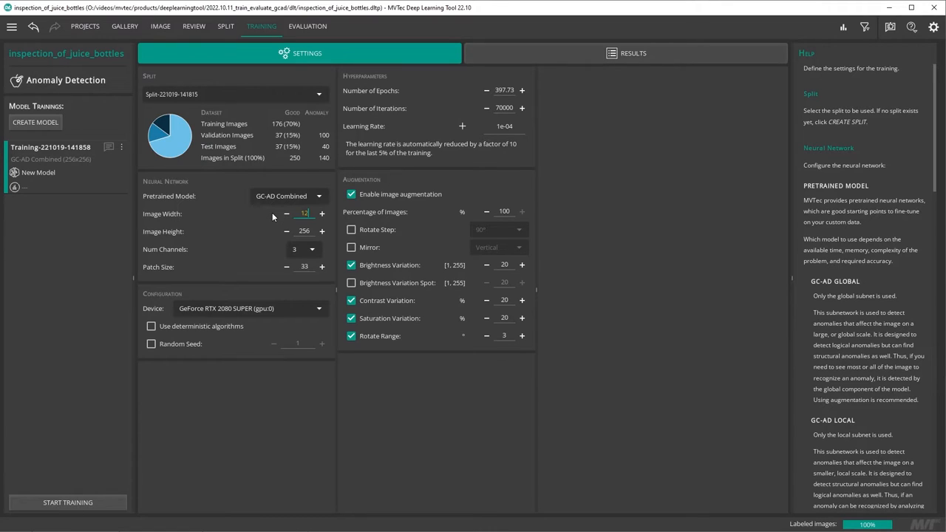
type("128")
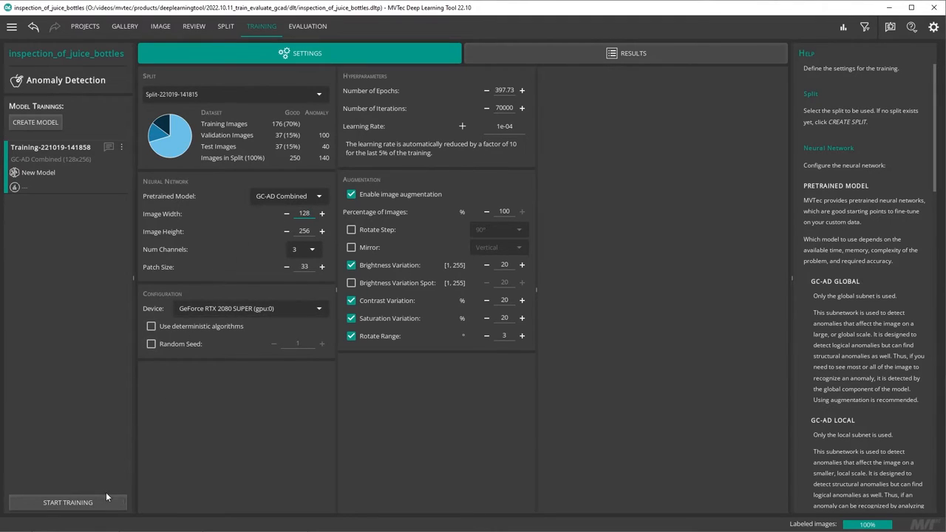
Train the GC-AD Combined model to epoch 397 of 398 with validation F1-score 1.000
left_click(68, 502)
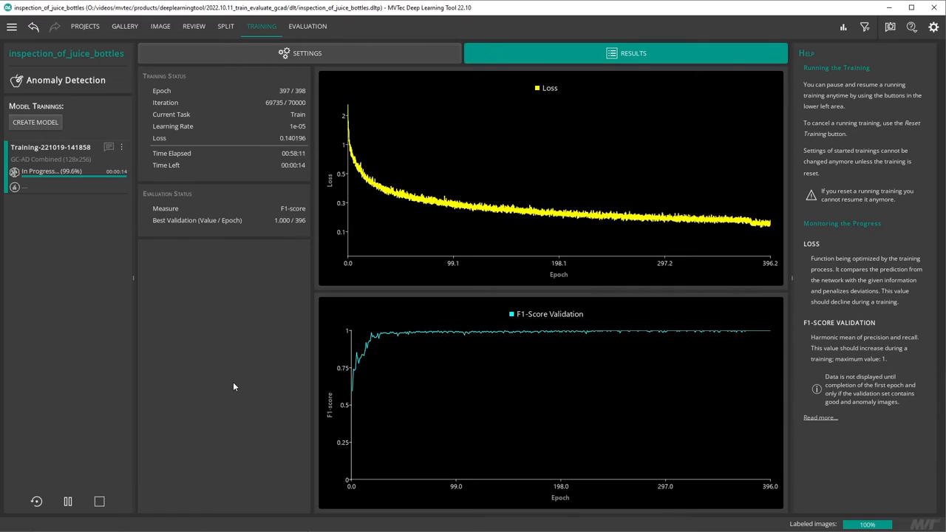
Evaluate the trained model (98.92% F1-score) and expand the results per anomaly class
left_click(307, 27)
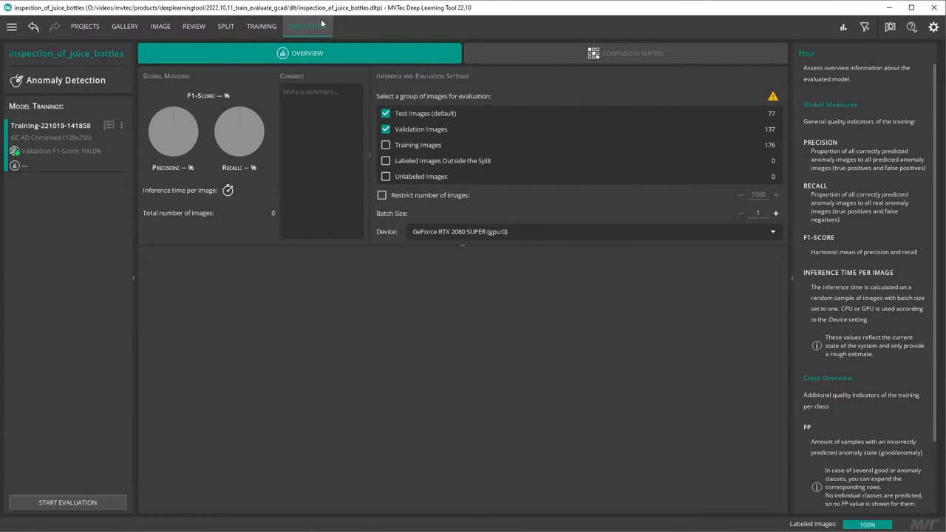
mouse_move(294, 71)
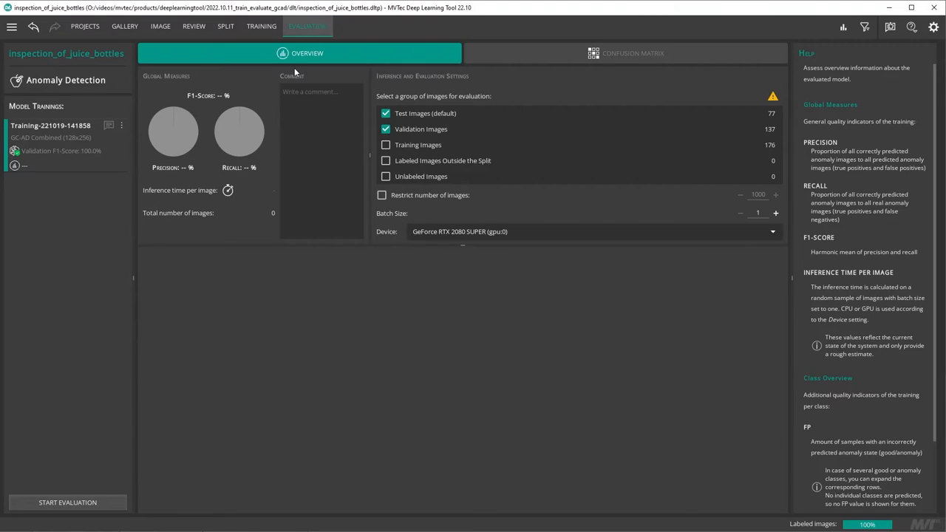
left_click(68, 503)
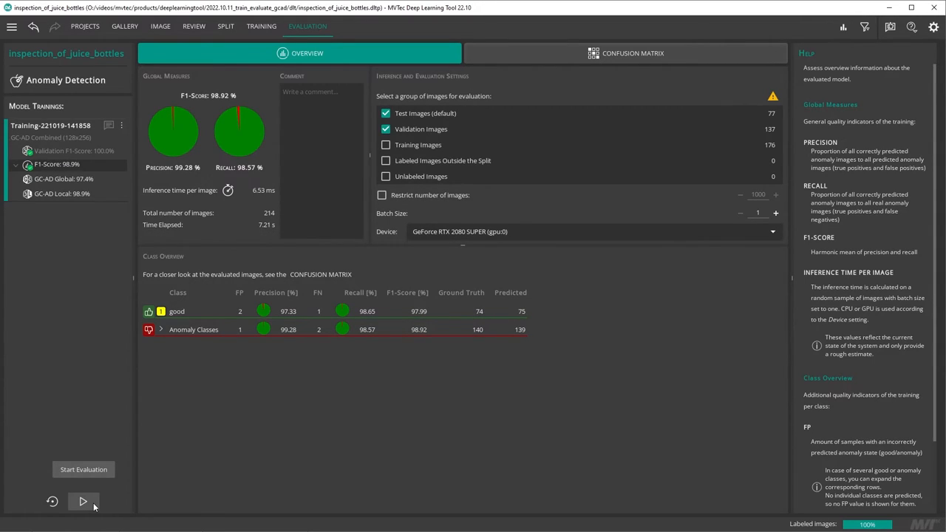
left_click(159, 328)
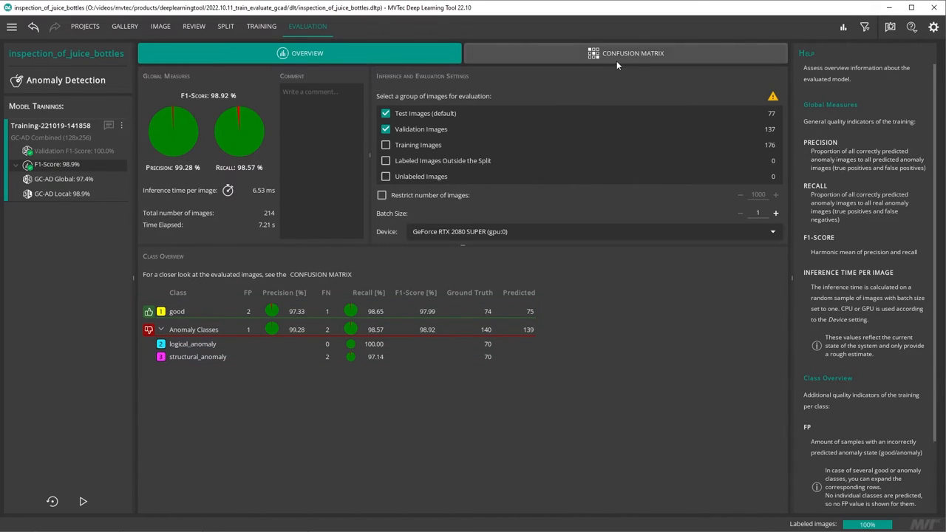
In the confusion matrix, enlarge the false-positive juice_bottle_good_107.png (score 0.451) with its heatmap
left_click(625, 53)
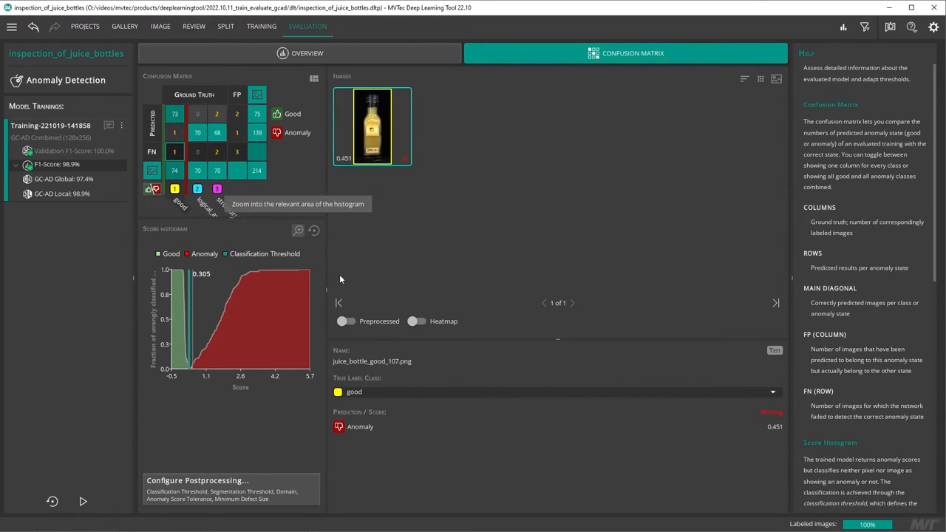
left_click(417, 321)
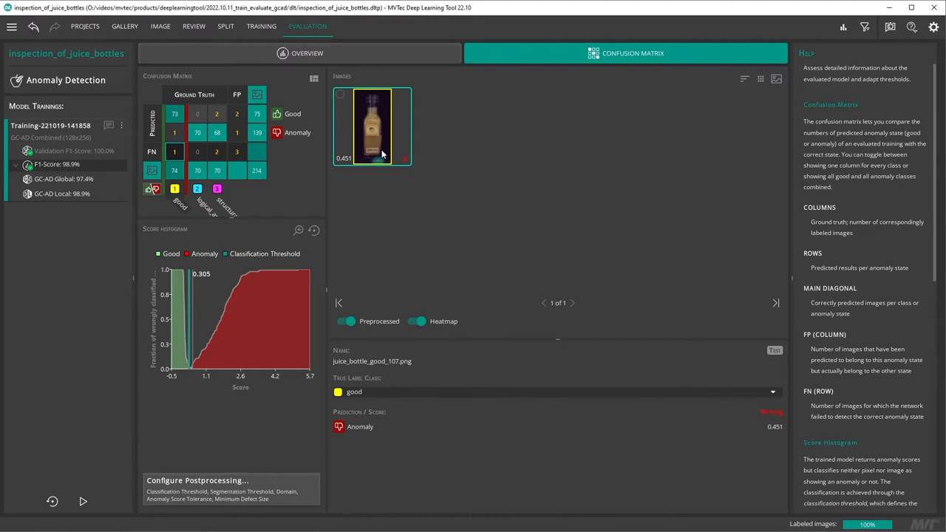
left_click(373, 127)
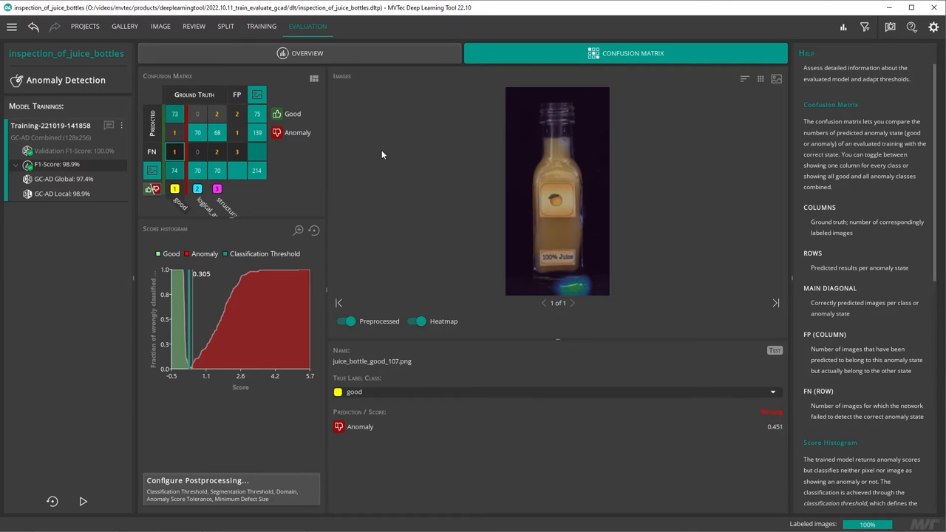
Restrict the postprocessing domain to a rectangle around the bottle, raising F1-score to 99.3%
left_click(198, 480)
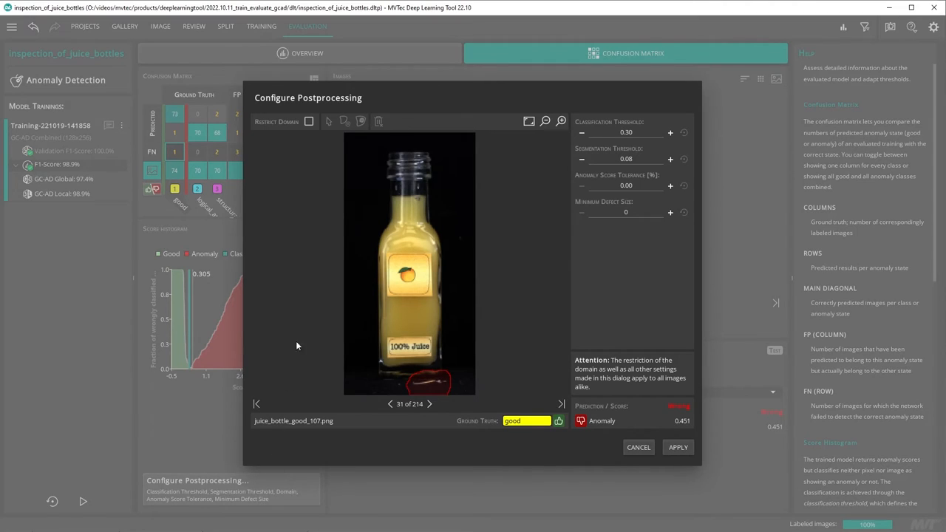
left_click(309, 121)
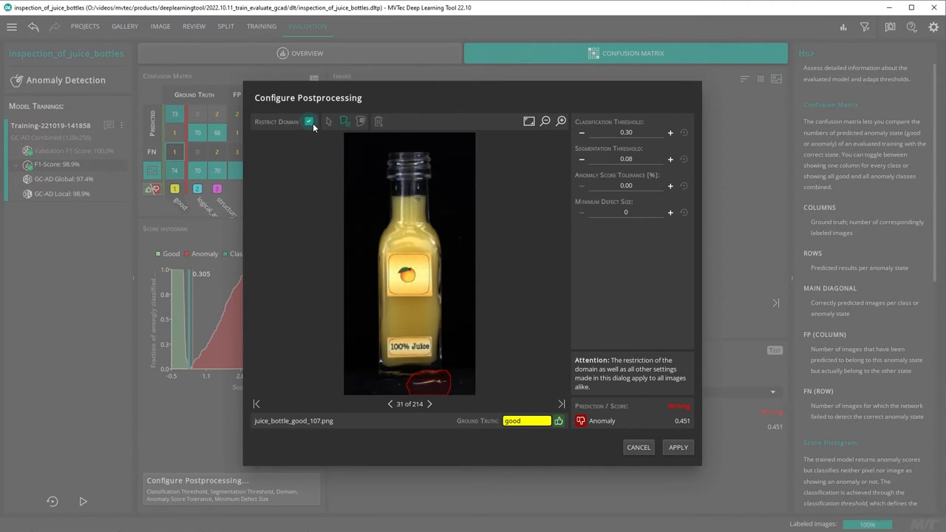
mouse_move(344, 121)
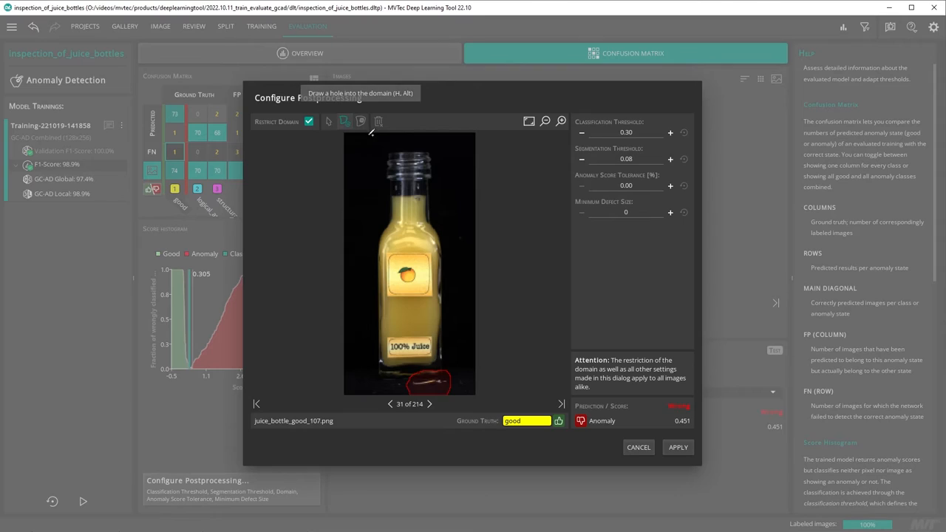
left_click_drag(358, 136, 358, 284)
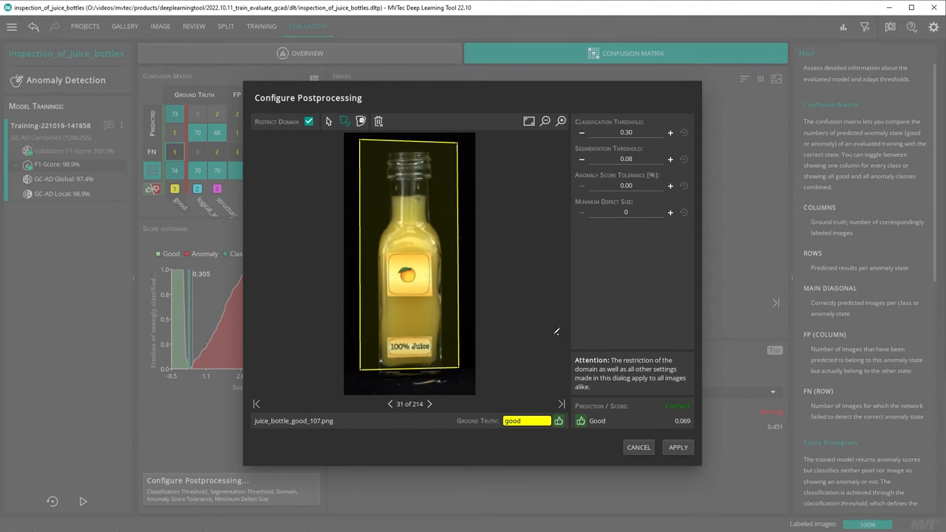
left_click(677, 446)
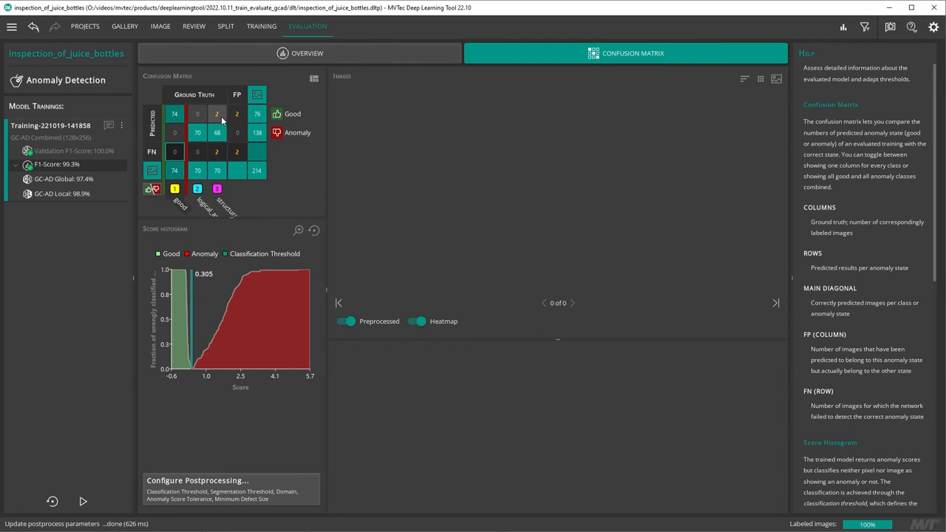
Review the anomalous bottles predicted as good and zoom the score histogram near the threshold
left_click(216, 112)
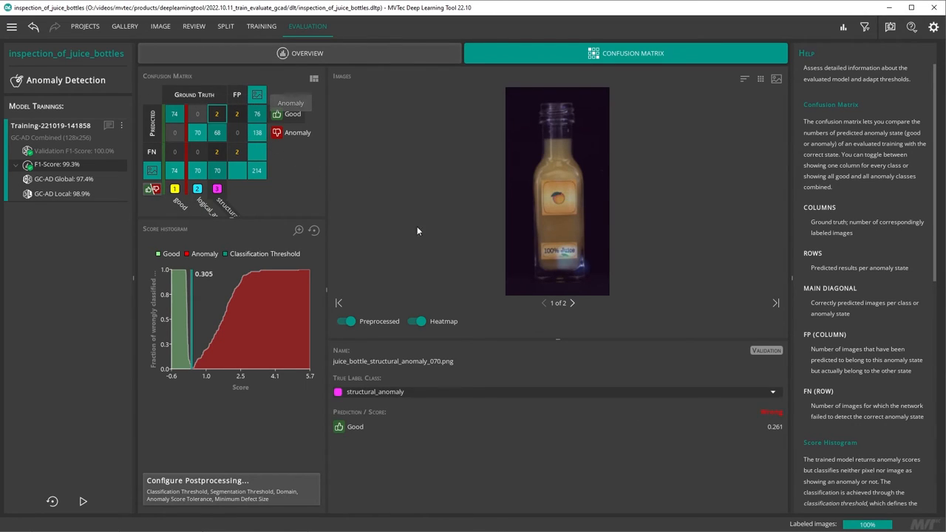
left_click(572, 303)
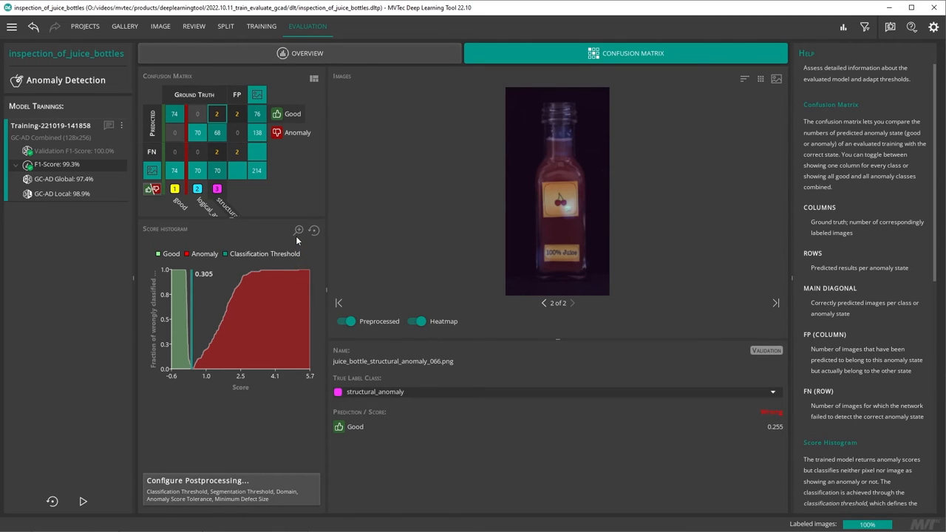
mouse_move(298, 230)
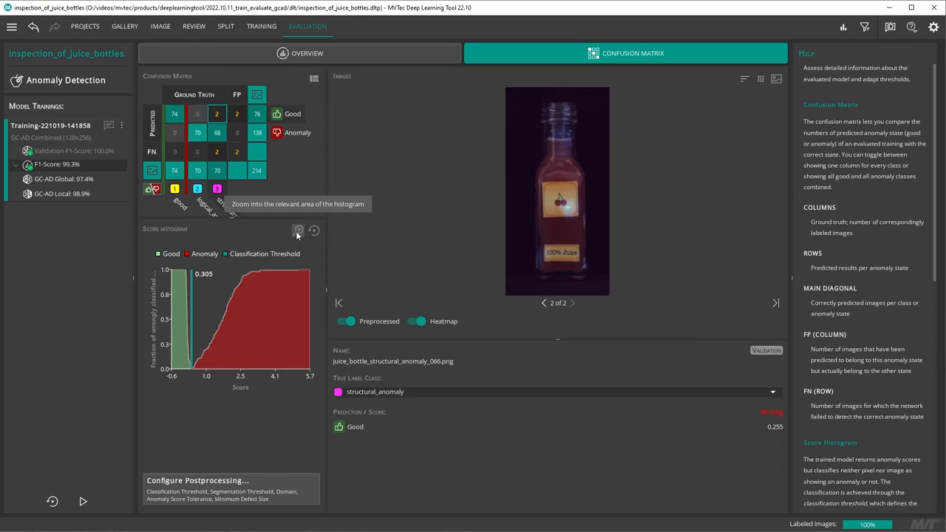
left_click(298, 231)
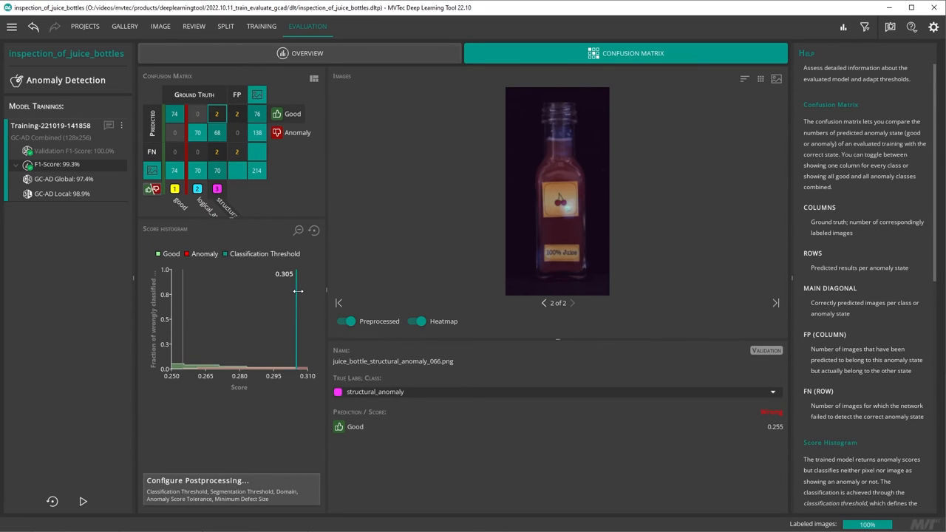
Drag the classification threshold line down to 0.255 so all 140 anomalies are caught
left_click_drag(296, 290, 210, 304)
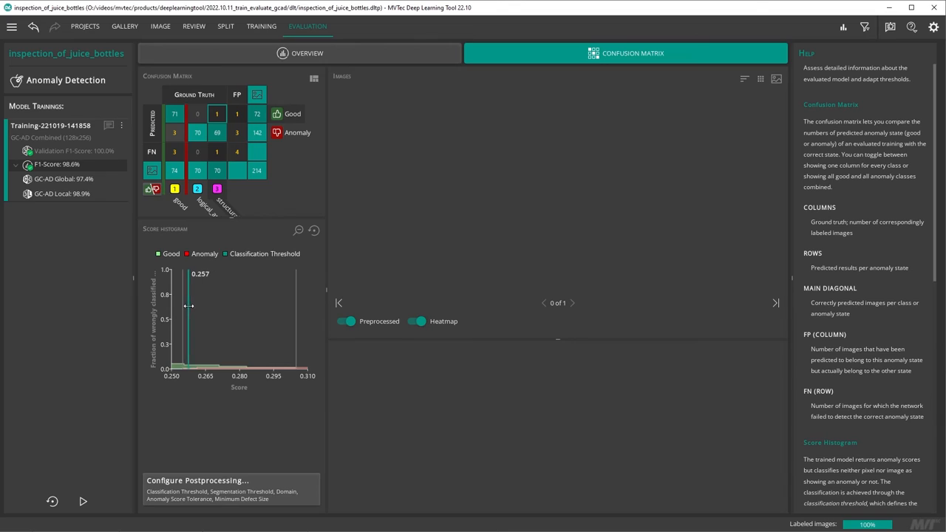
left_click_drag(189, 306, 185, 306)
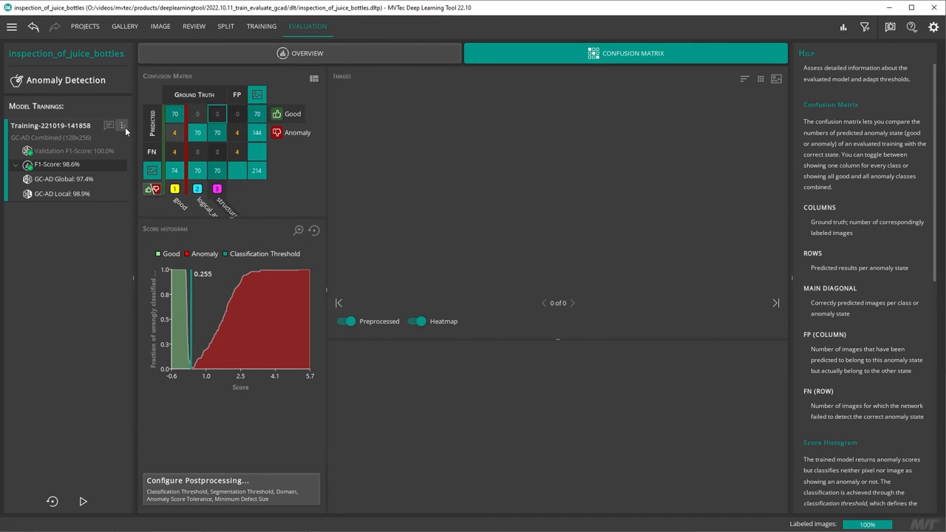
Create the evaluation report for inspection_of_juice_bottles from the training's further actions
left_click(121, 124)
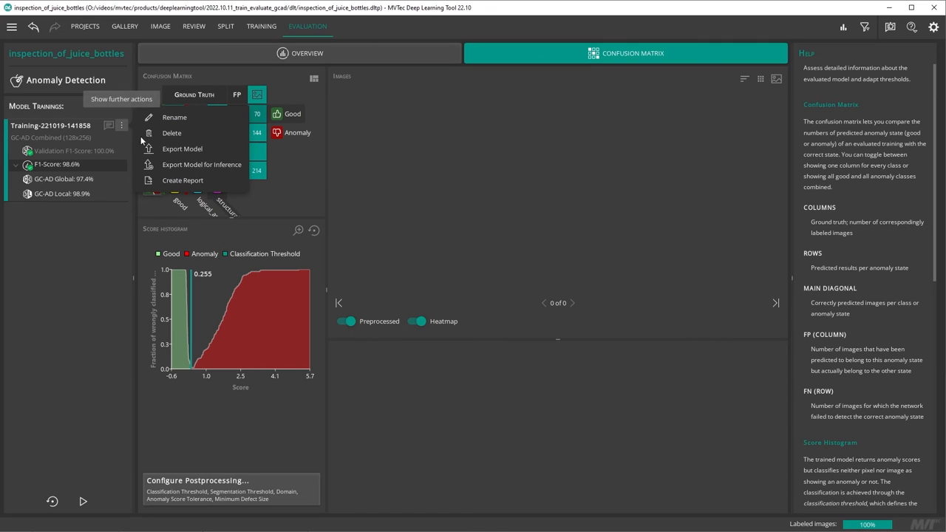
mouse_move(201, 164)
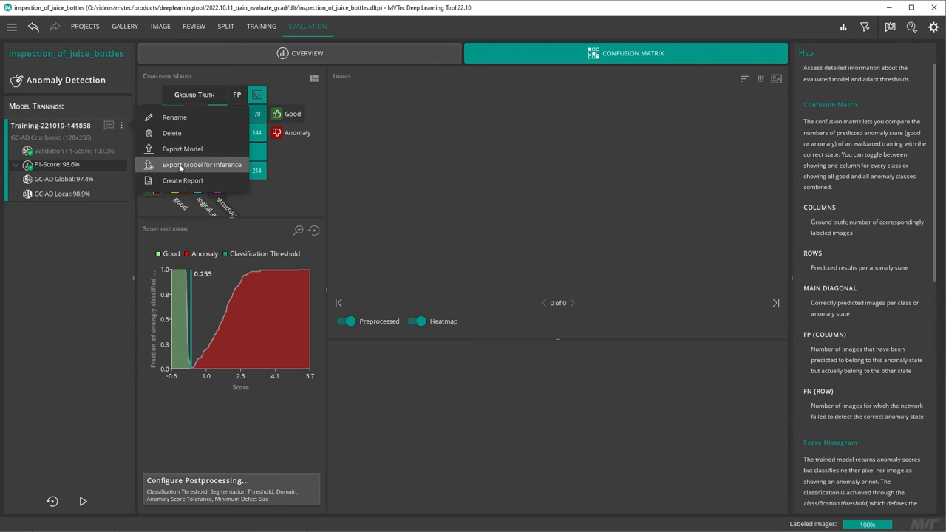
mouse_move(183, 181)
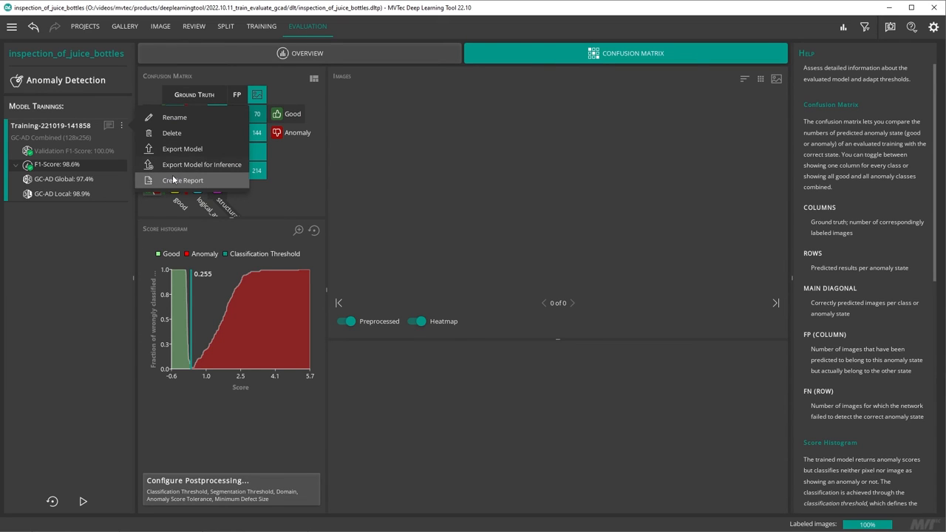
left_click(183, 181)
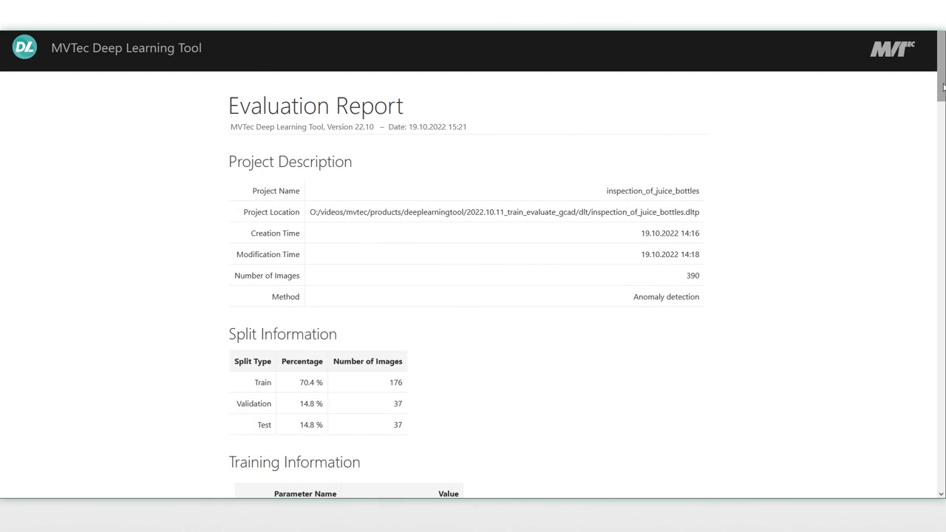
scroll("down", 3)
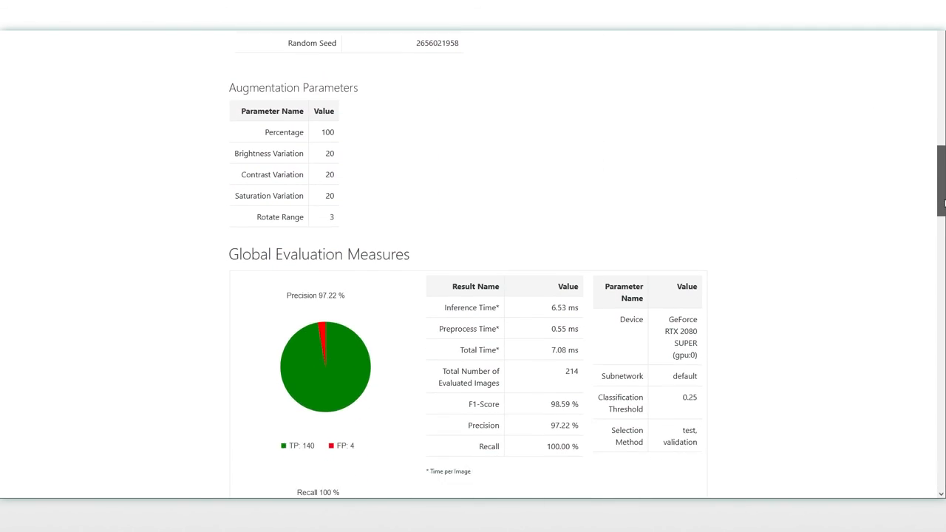
scroll("down", 3)
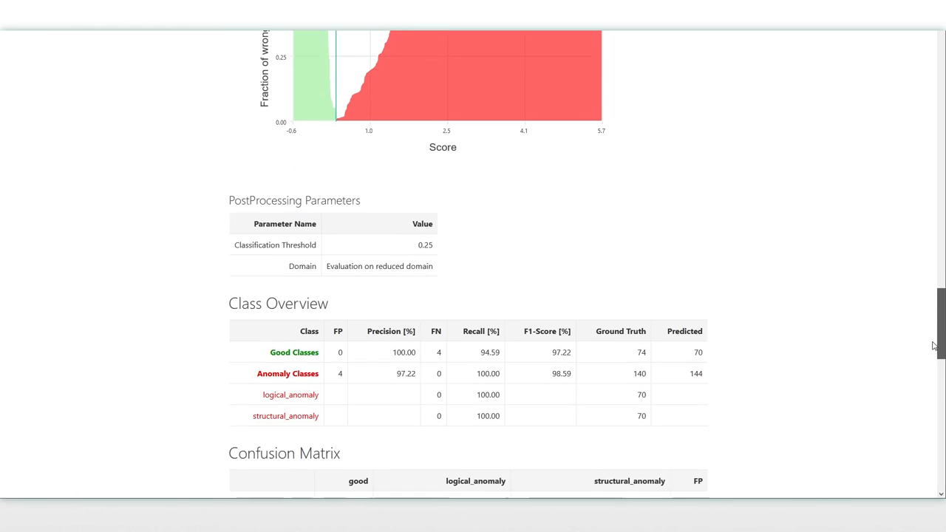
scroll("down", 3)
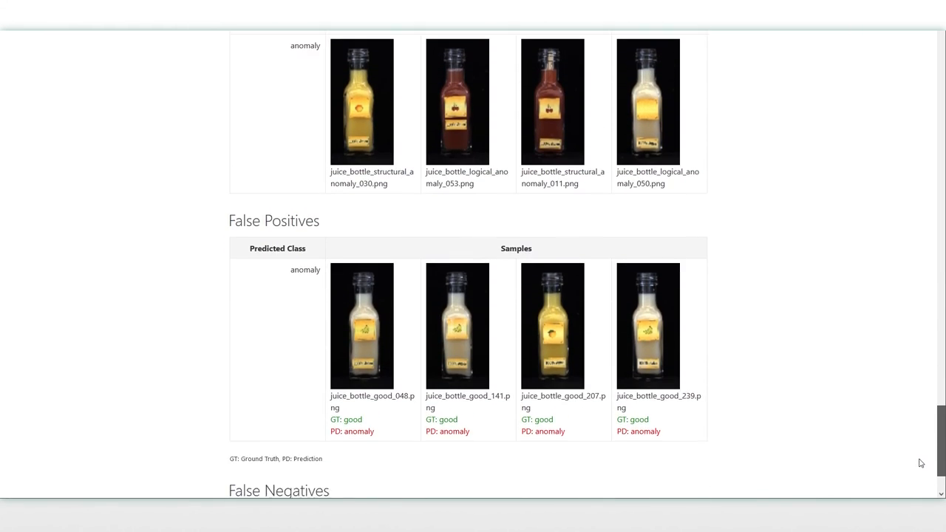
scroll("down", 3)
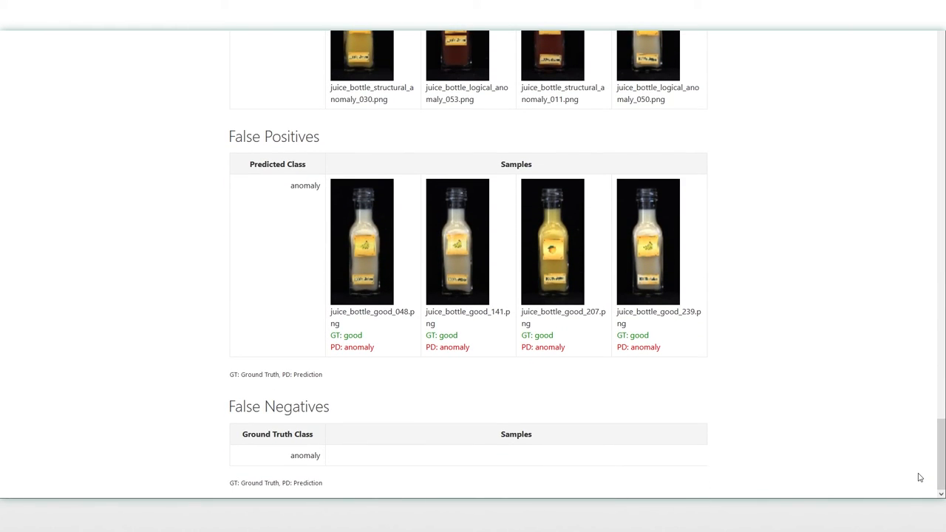